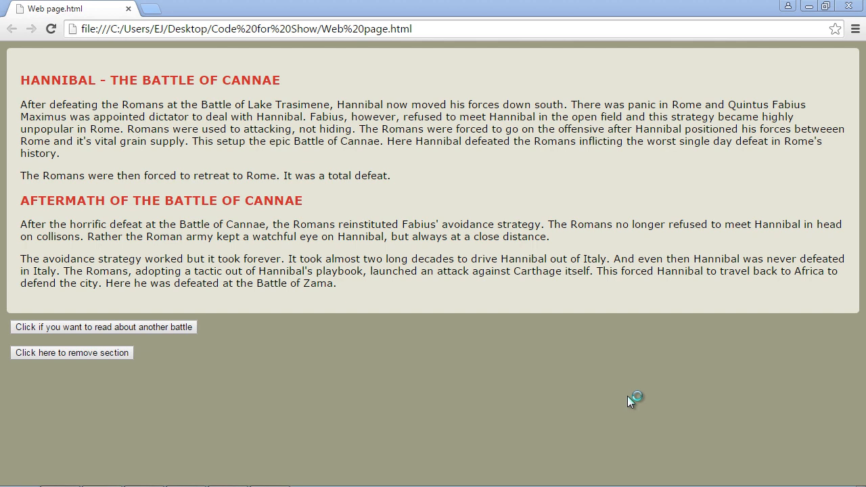
mouse_move(275, 333)
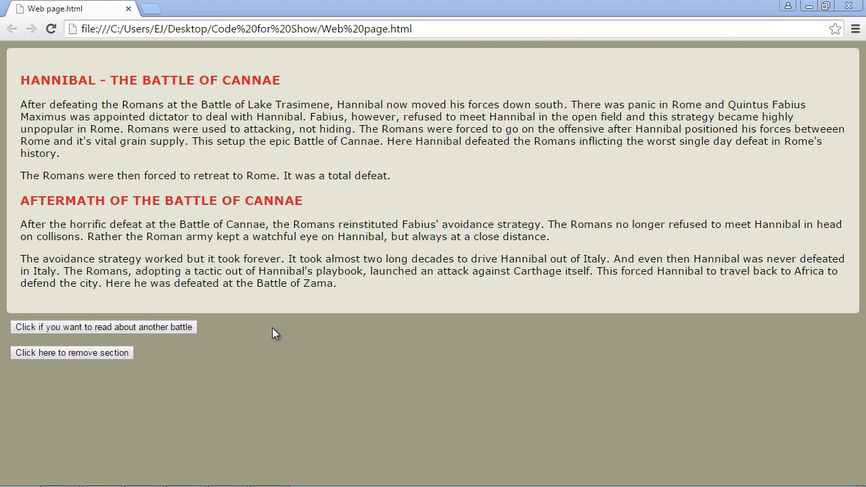
- Click the 'read about another battle' button to add the Battle of Salamis section
left_click(103, 326)
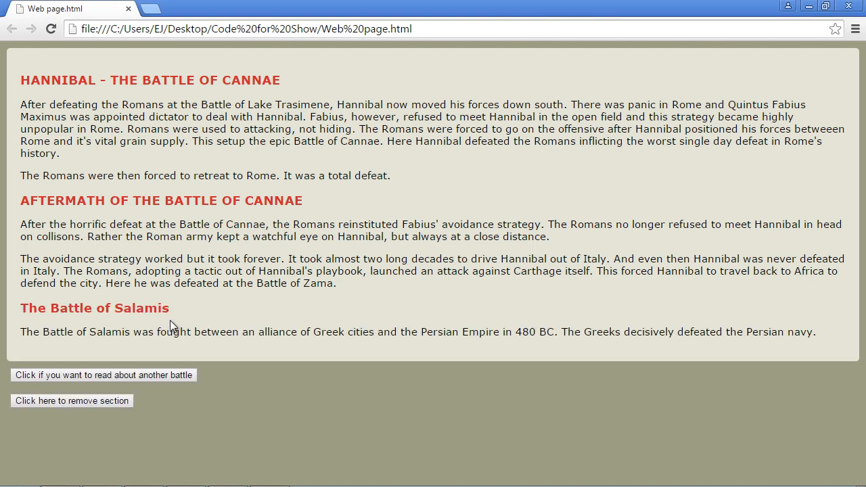
mouse_move(158, 350)
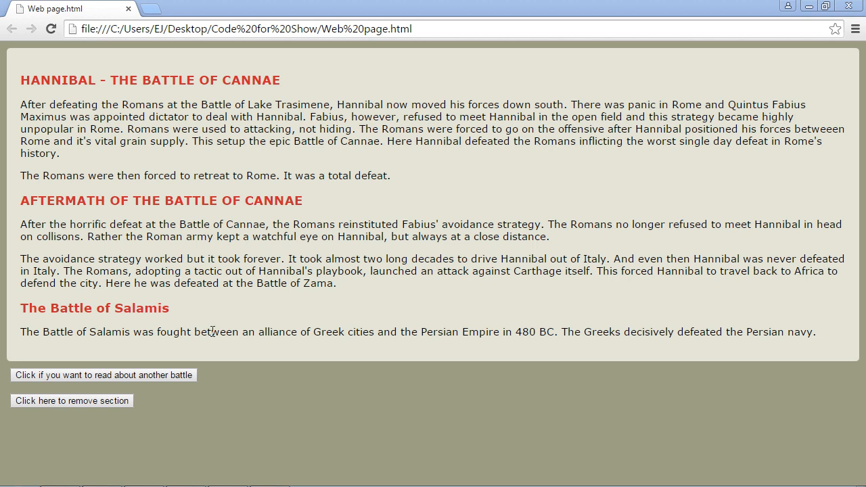
mouse_move(320, 333)
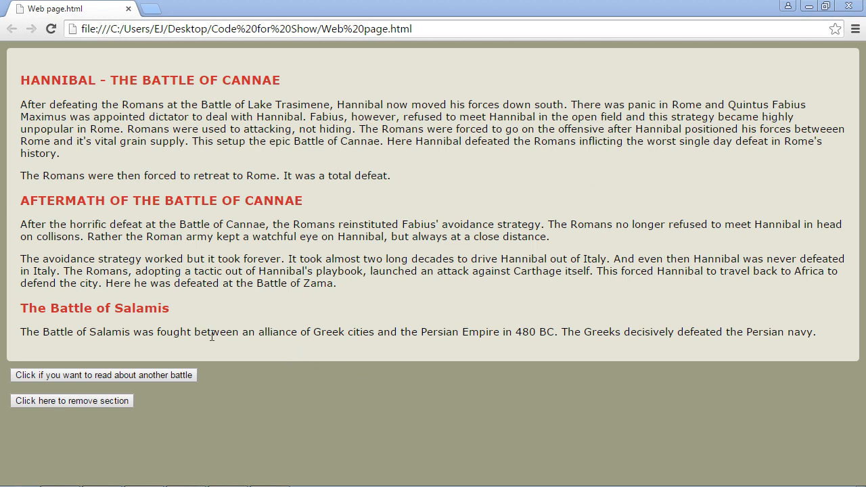
mouse_move(276, 331)
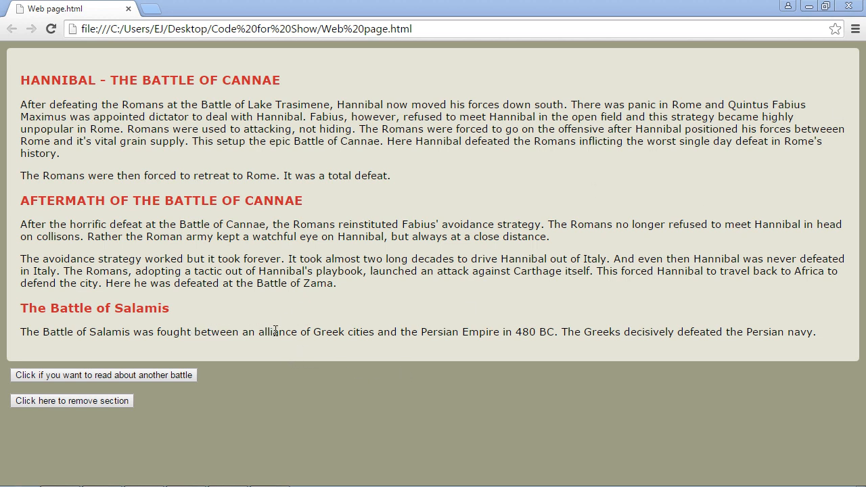
mouse_move(320, 330)
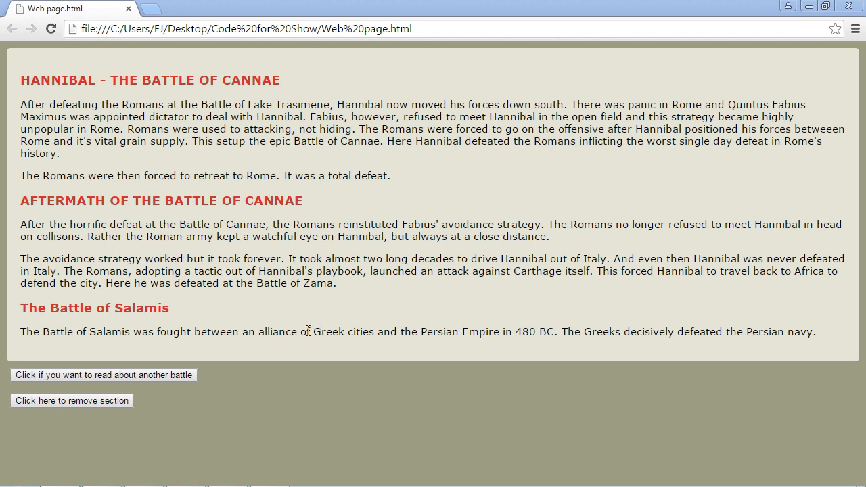
mouse_move(334, 335)
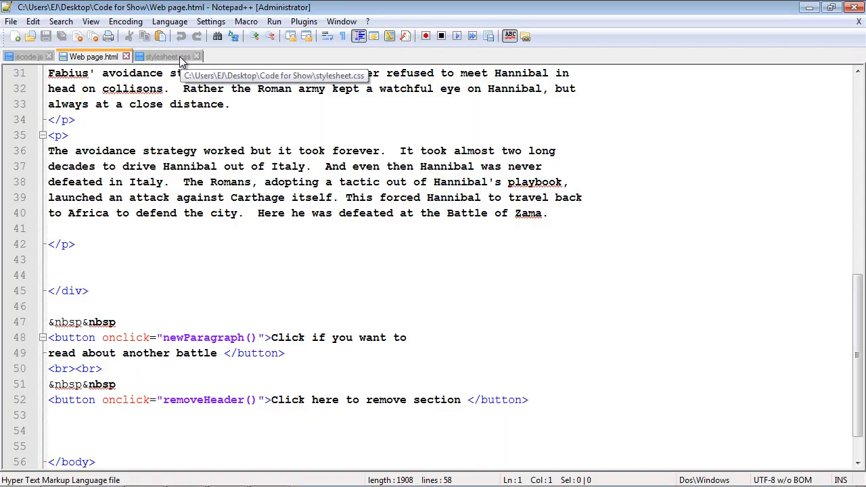
- In stylesheet.css, add a #test { color: darkblue; } rule below the h2 rule
left_click(166, 56)
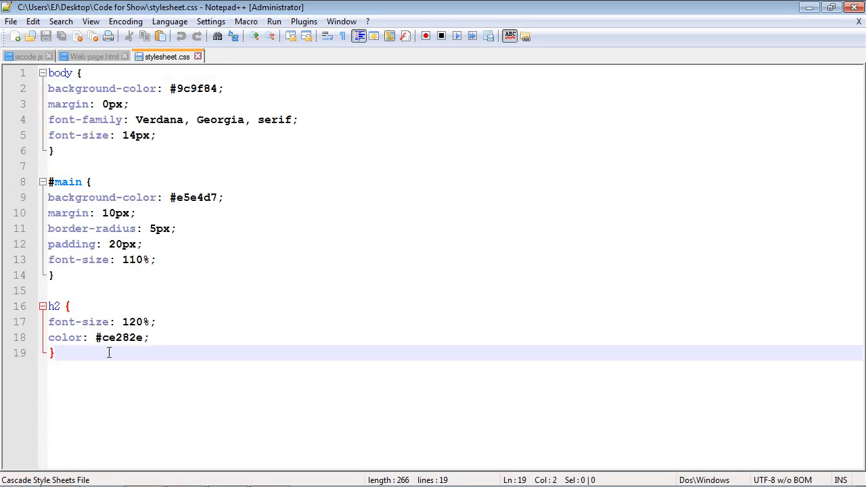
key("enter")
type("#test {")
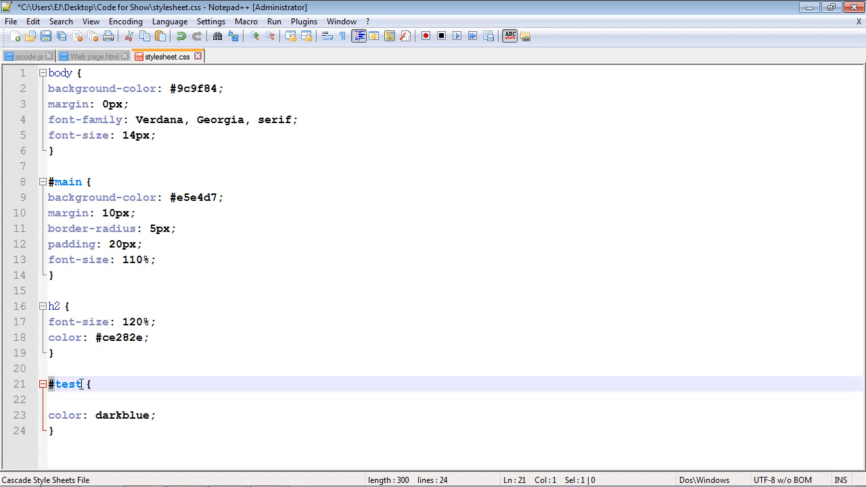
double_click(68, 383)
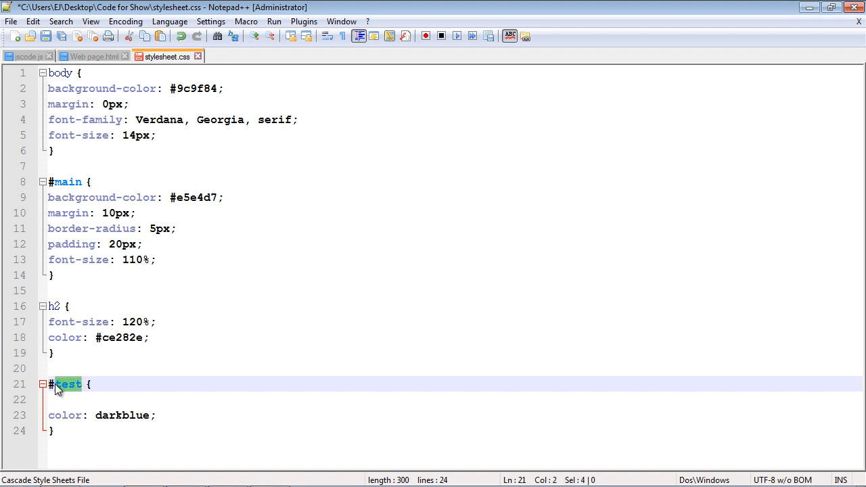
double_click(123, 415)
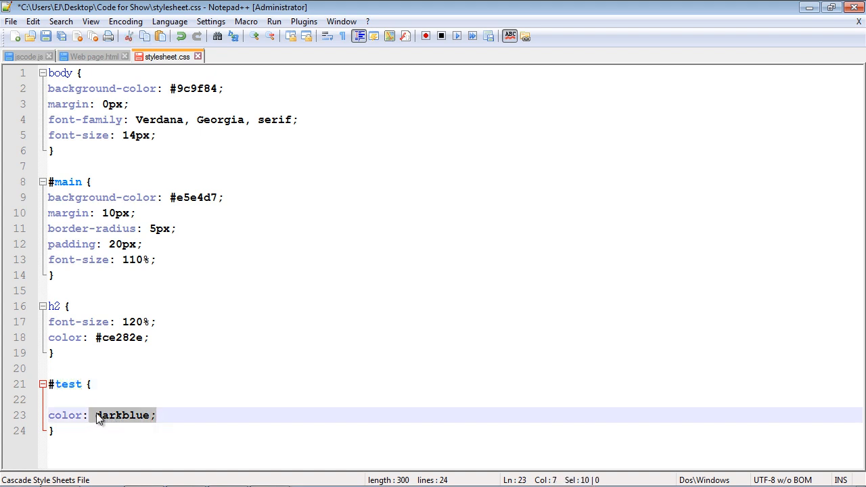
mouse_move(88, 56)
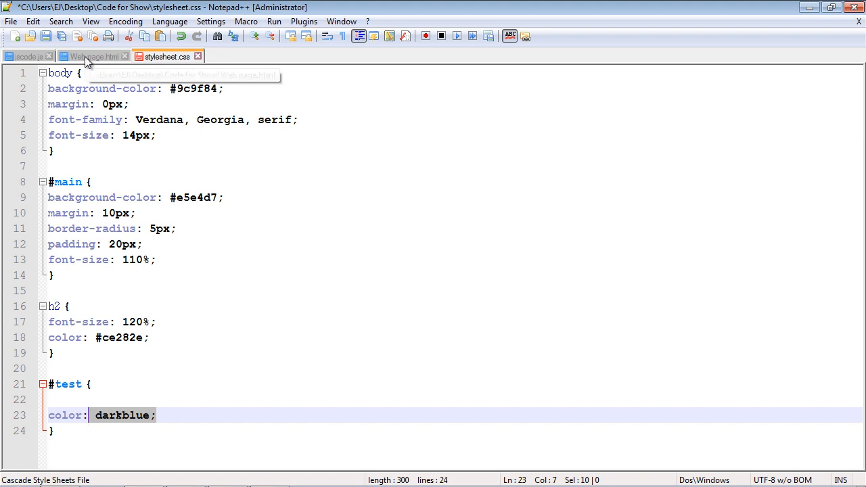
left_click(27, 56)
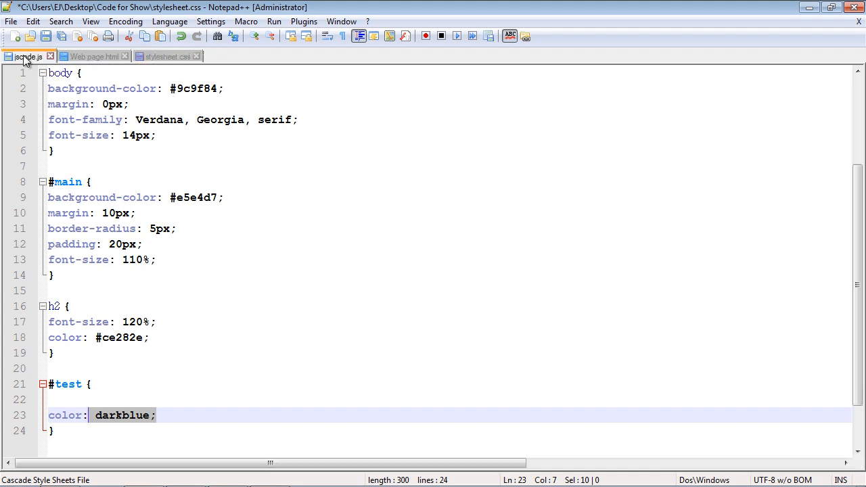
- Show jscode.js and place the cursor on the empty line after element.appendChild(text)
left_click(27, 56)
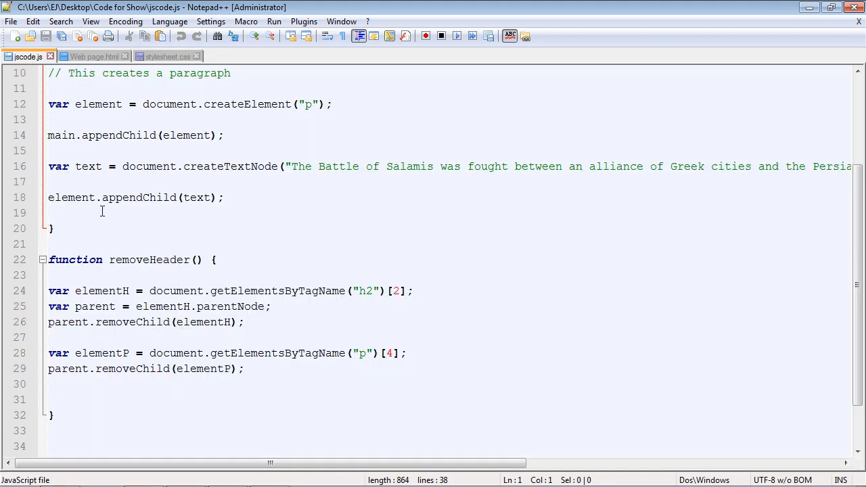
left_click_drag(201, 104, 330, 103)
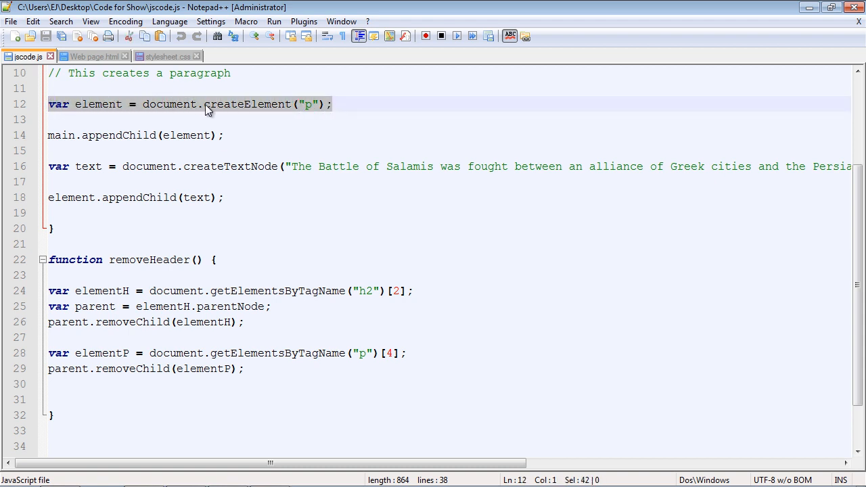
mouse_move(303, 295)
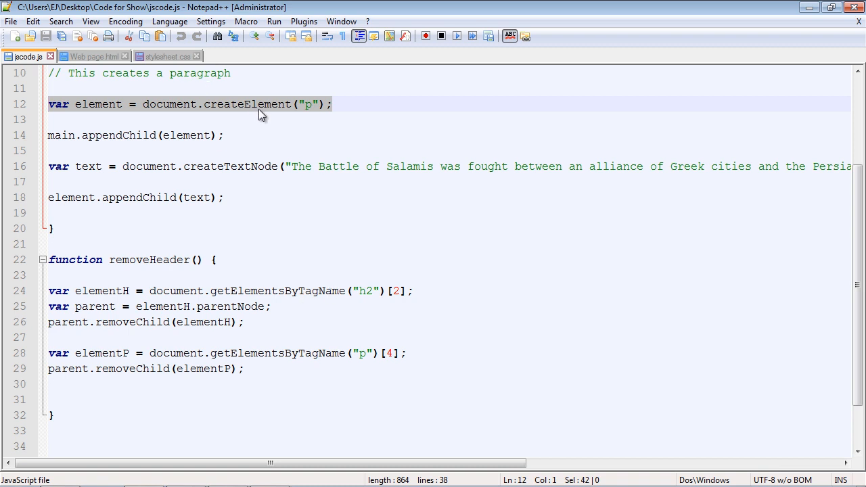
left_click(122, 103)
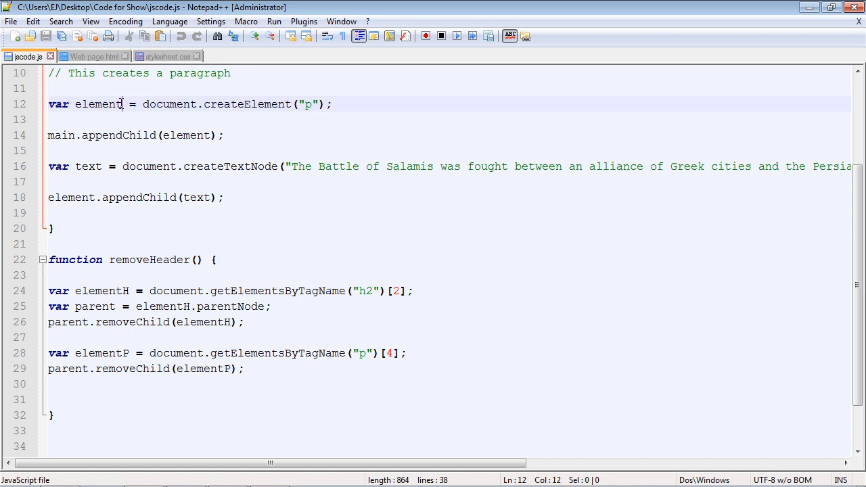
left_click(110, 103)
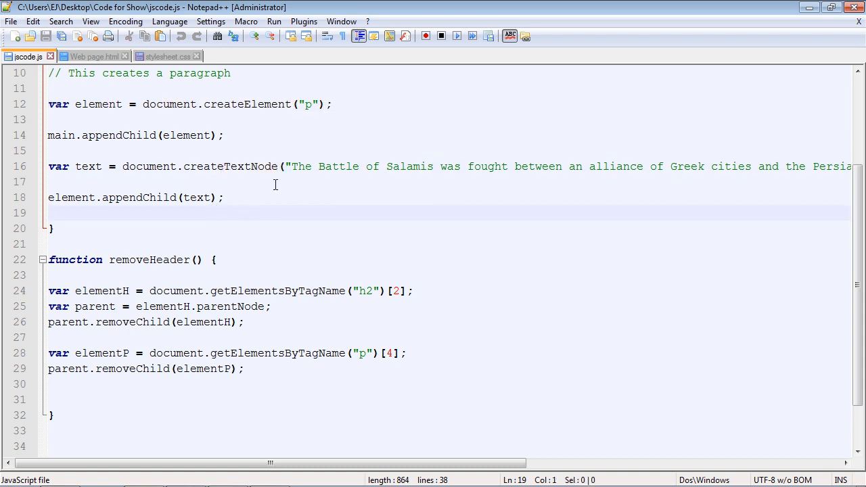
- Add the line var pAttribute = document.createAttribute("id"); after line 18
key("Enter")
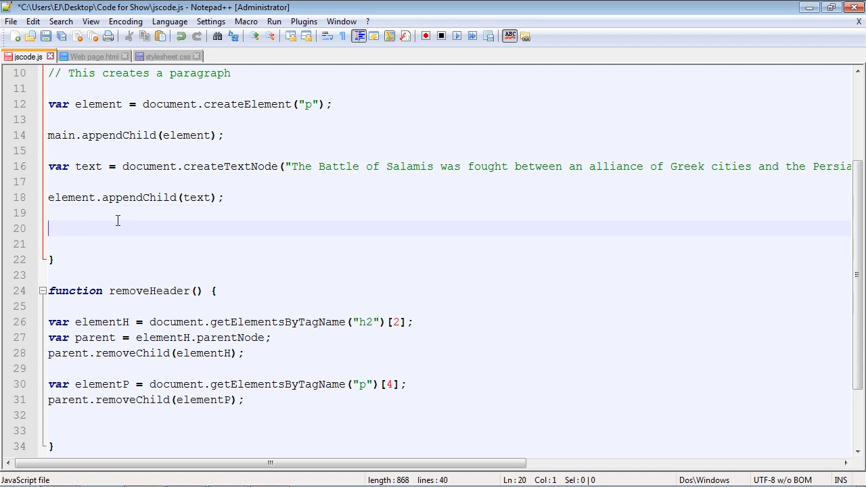
type("var pAttribute = document.createAttribute(\"id\");")
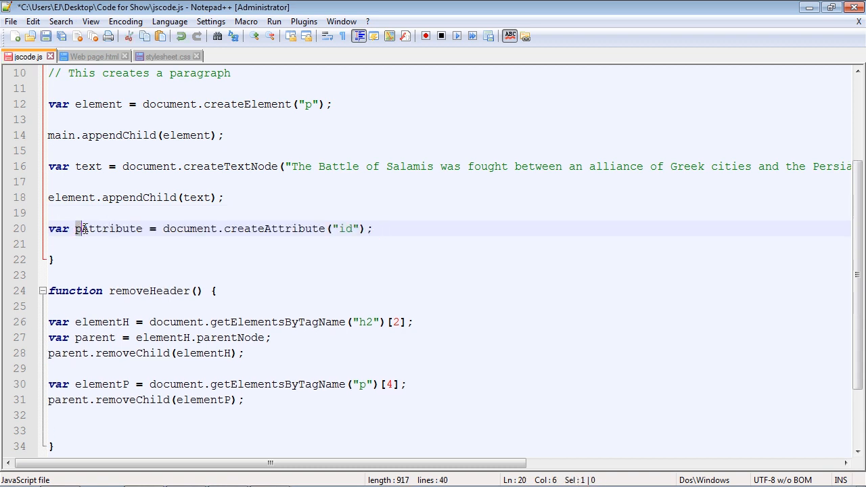
double_click(108, 228)
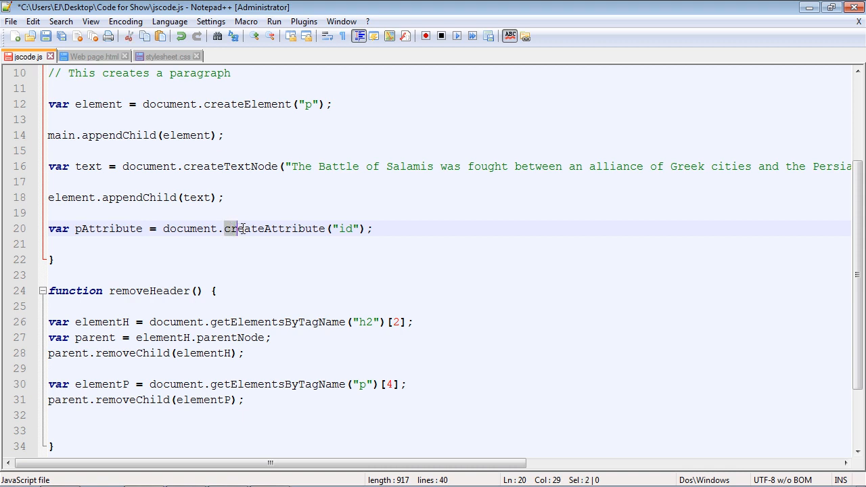
double_click(274, 228)
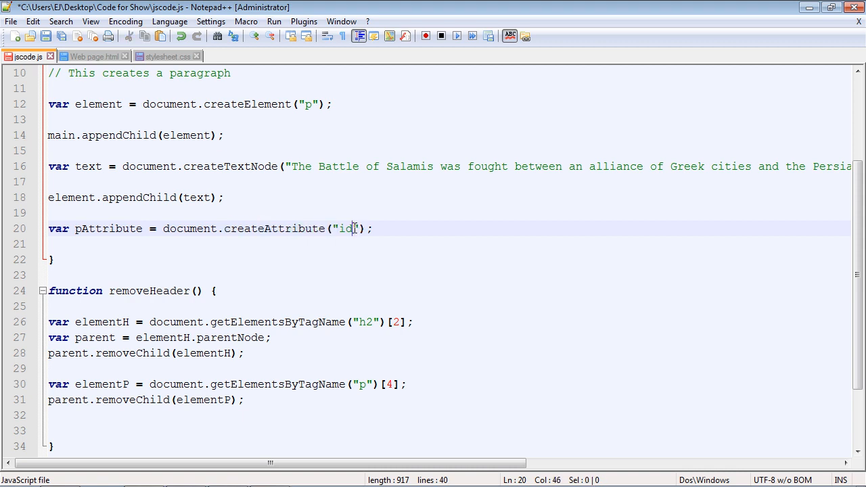
double_click(346, 228)
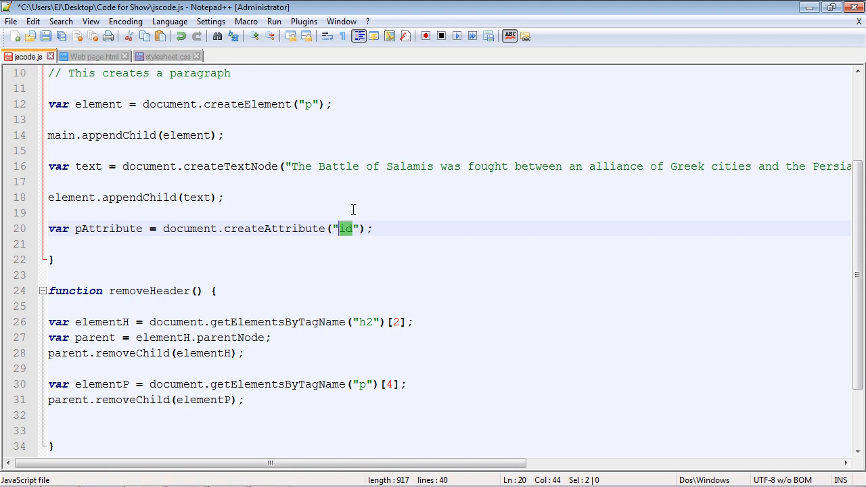
mouse_move(280, 229)
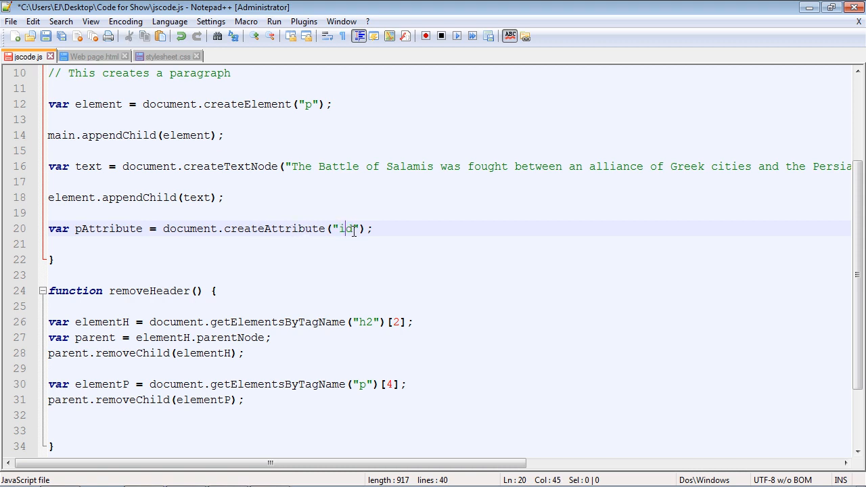
double_click(346, 229)
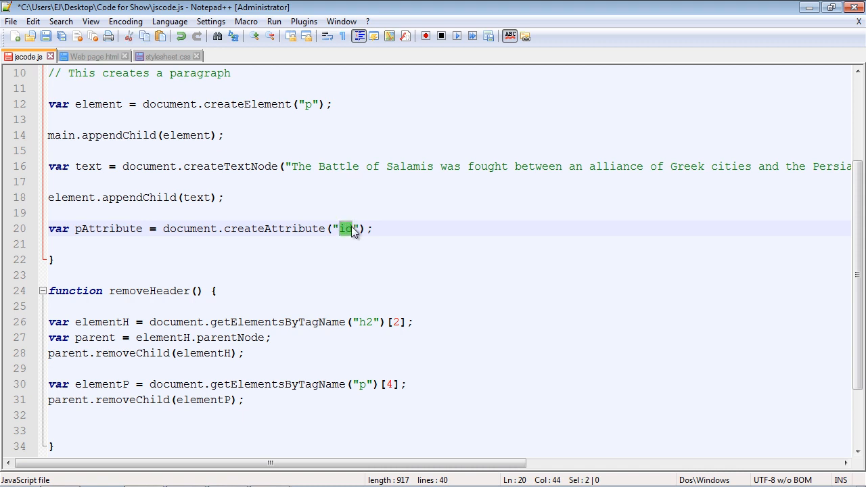
mouse_move(343, 217)
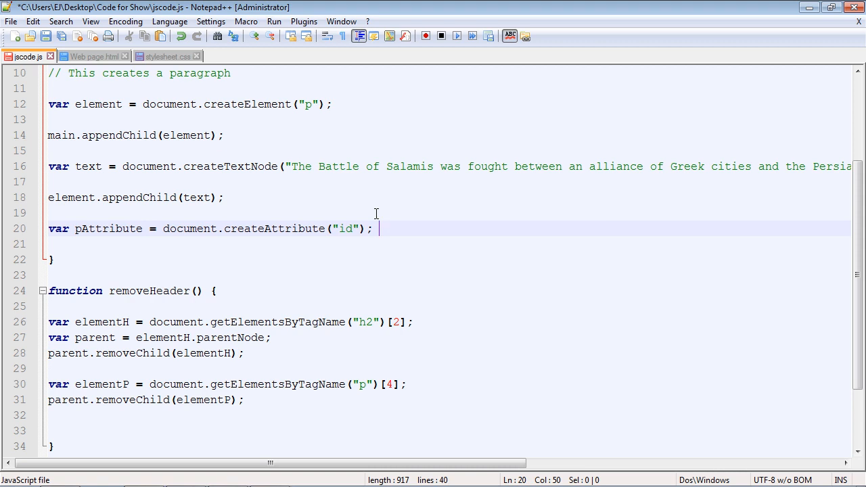
- Add a new line setting pAttribute.value = "test";
key("Enter")
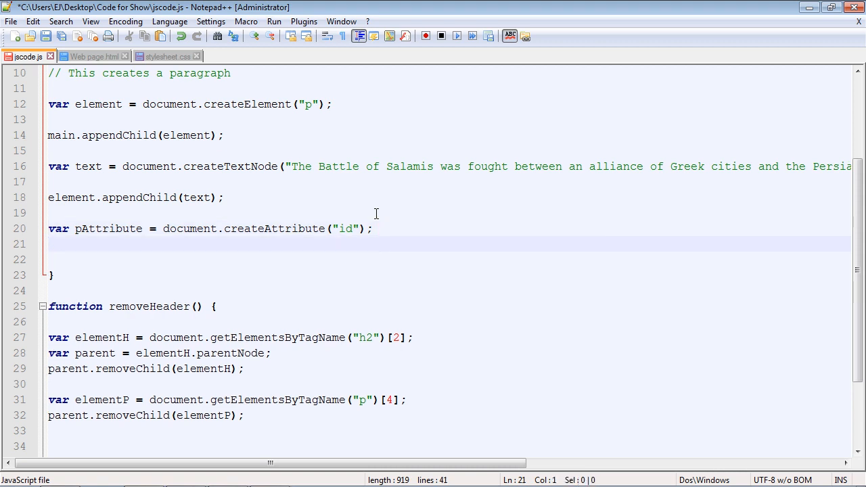
mouse_move(322, 225)
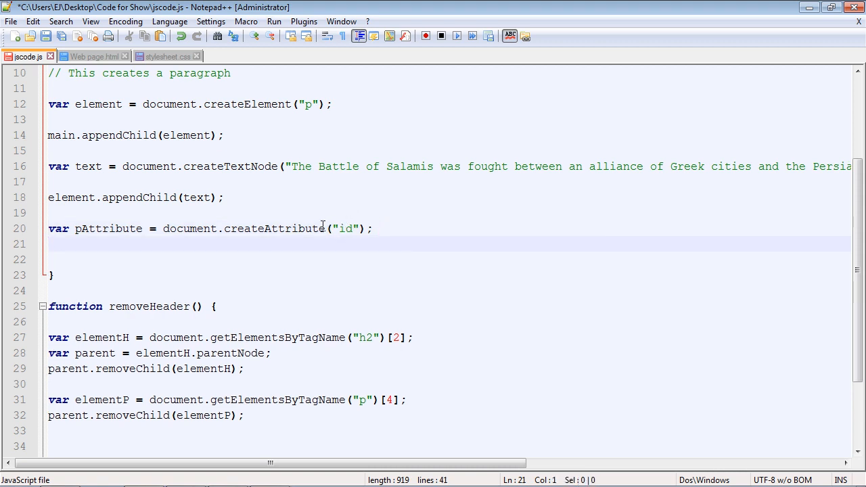
type("pAttribute.value = \"test\";")
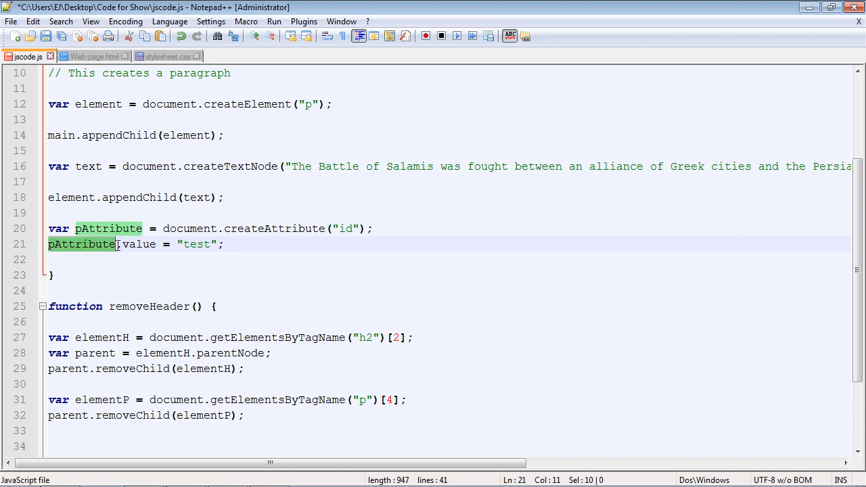
double_click(138, 244)
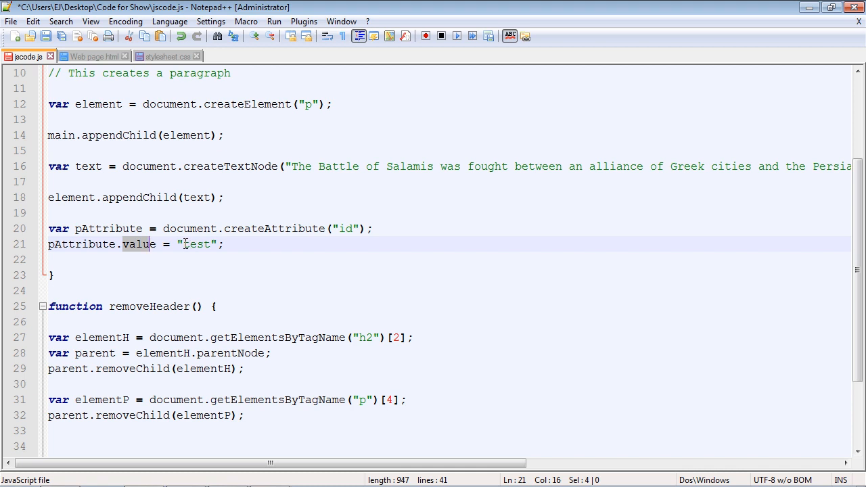
double_click(196, 244)
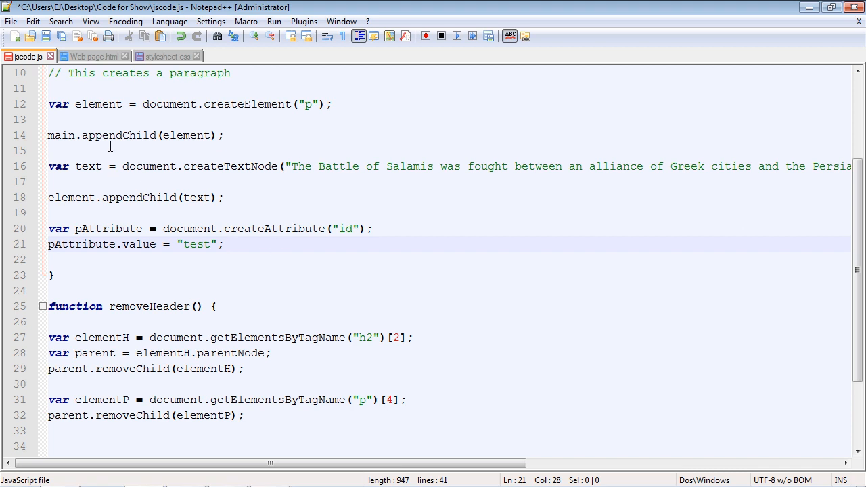
- Add element.setAttributeNode(pAttribute); using autocomplete and save jscode.js
double_click(97, 103)
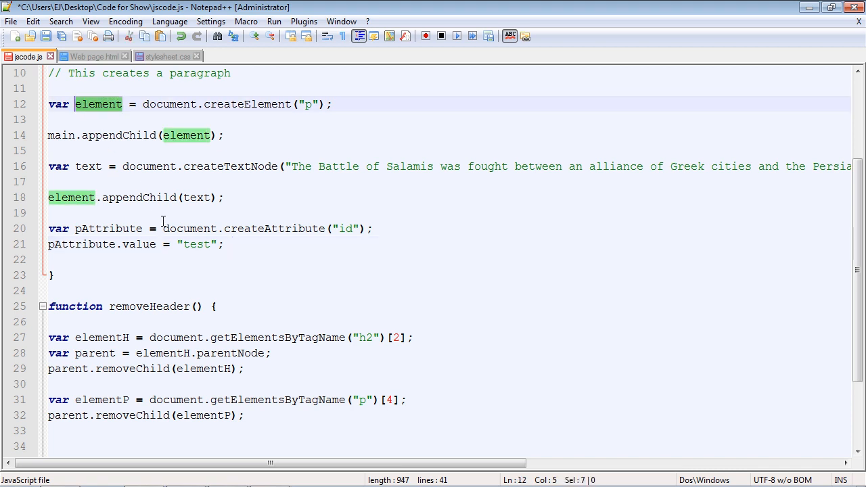
type("element")
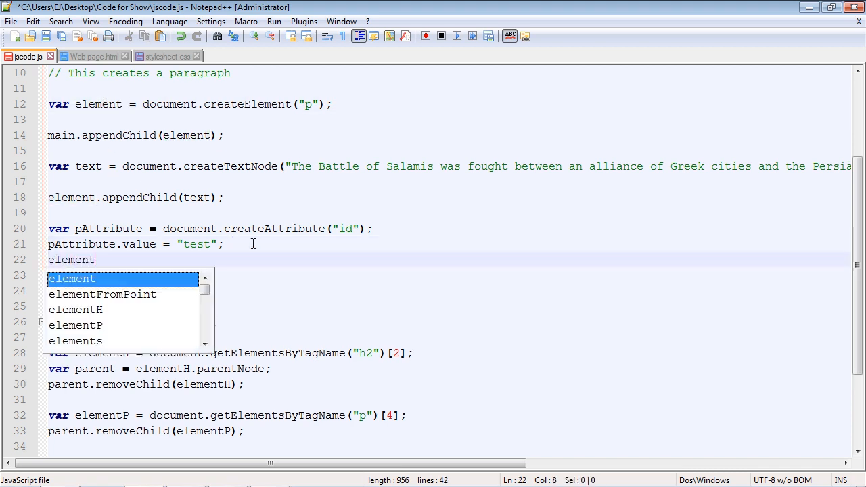
type(".setAt")
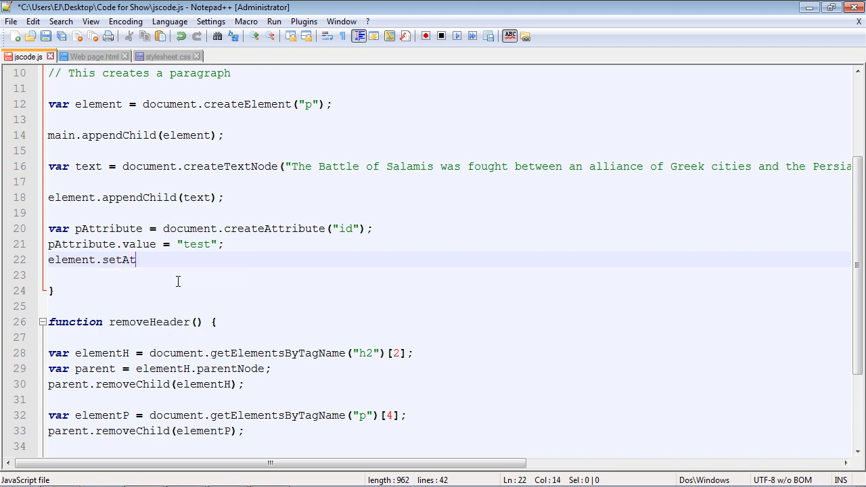
type("tributeNode")
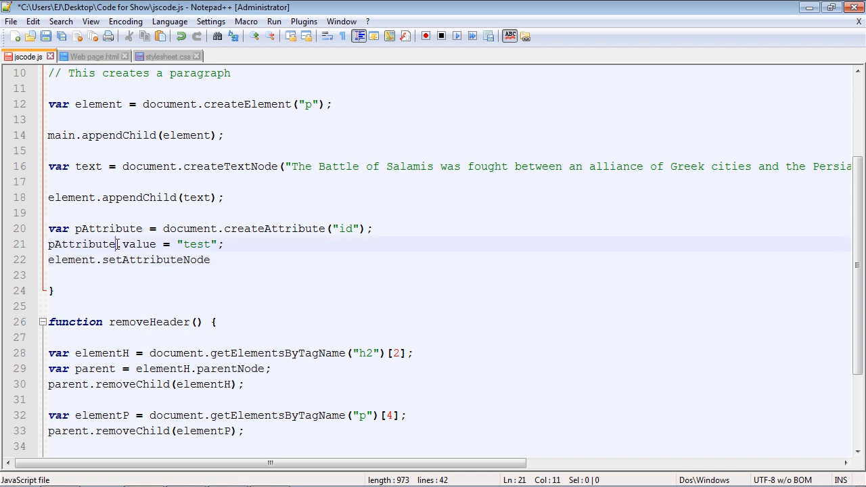
double_click(81, 244)
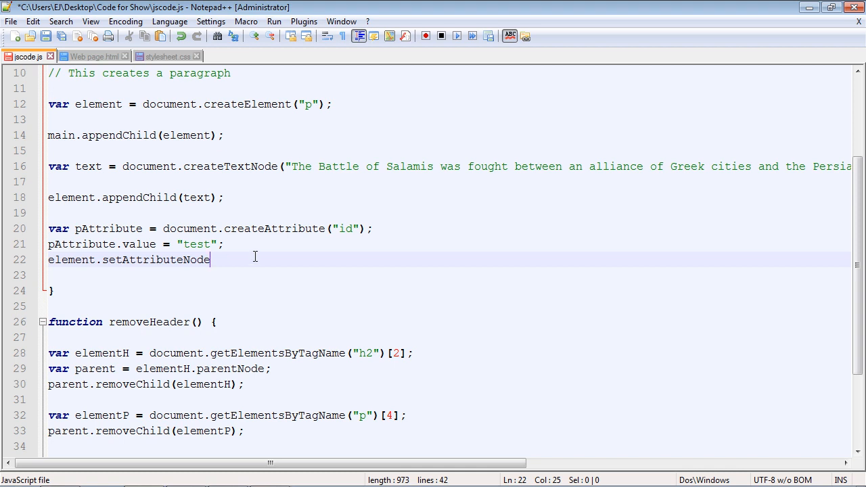
type("(p)")
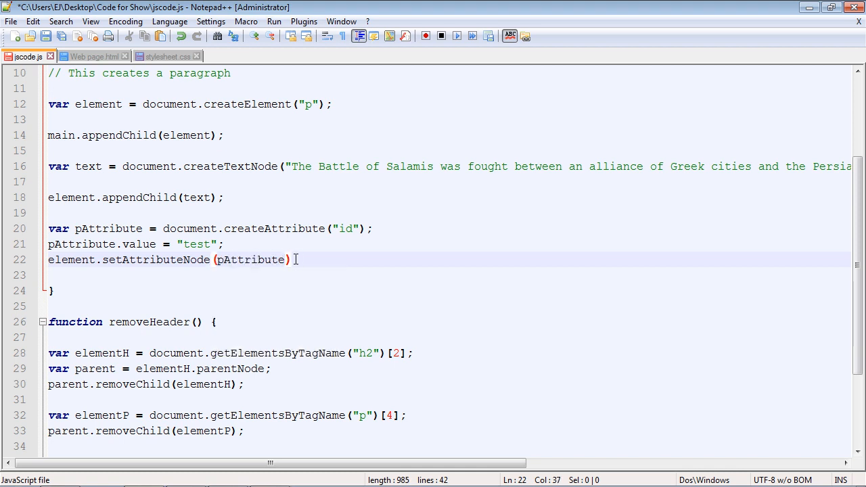
type(";")
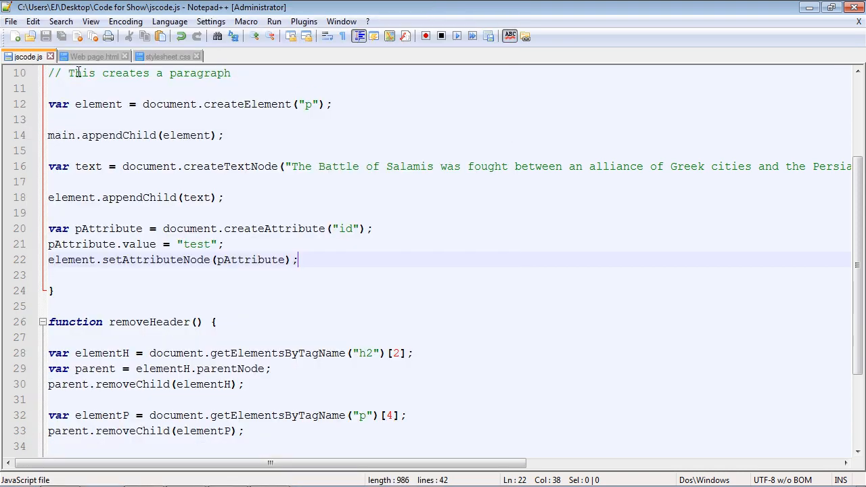
- Reload the page, add the Salamis section, and select Cannae paragraphs to compare colours
left_click(274, 21)
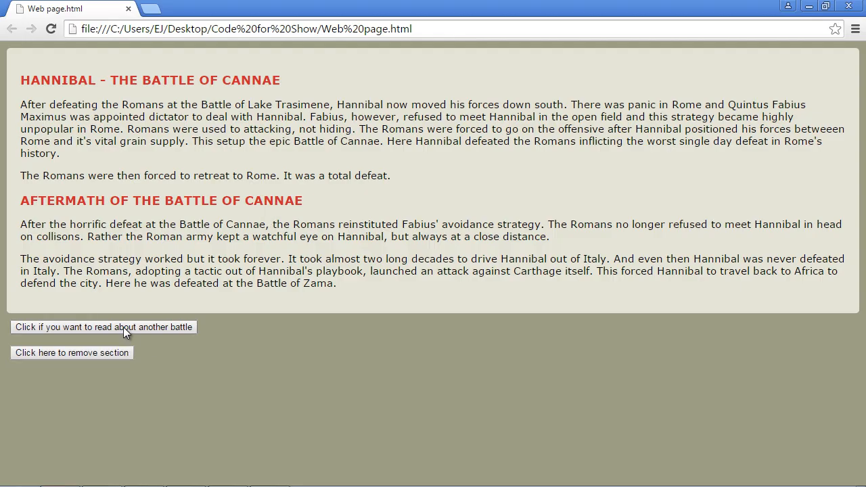
left_click(103, 327)
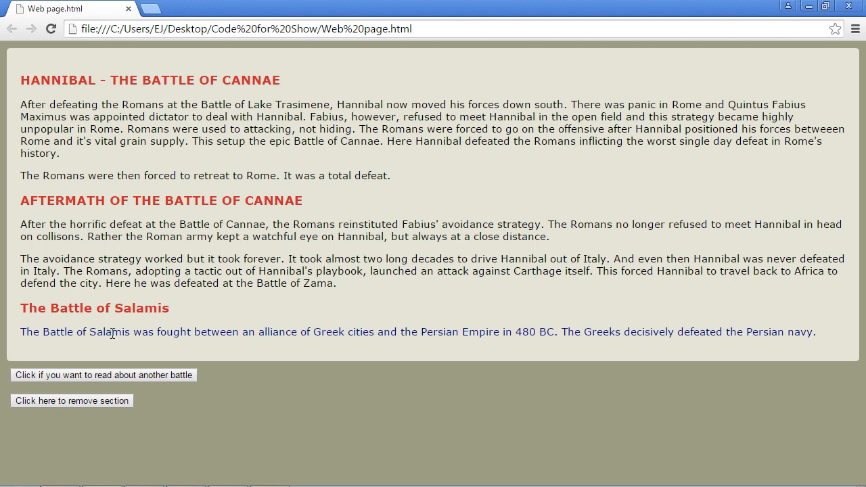
mouse_move(216, 336)
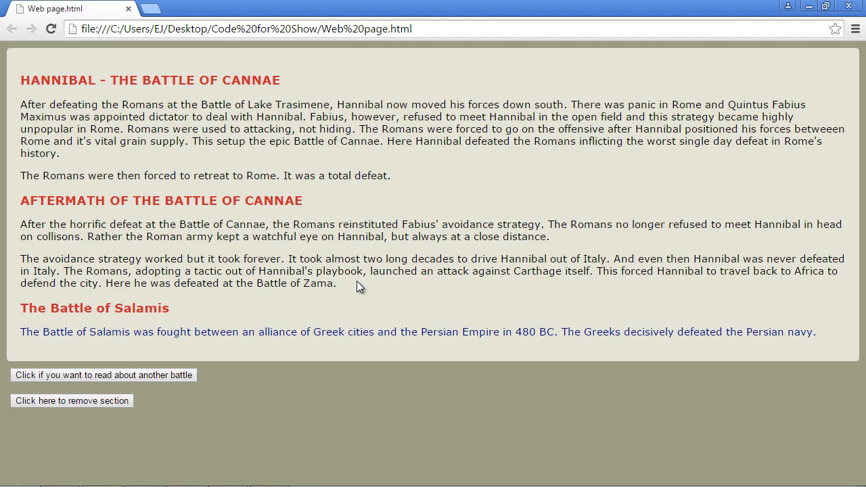
left_click_drag(20, 224, 336, 284)
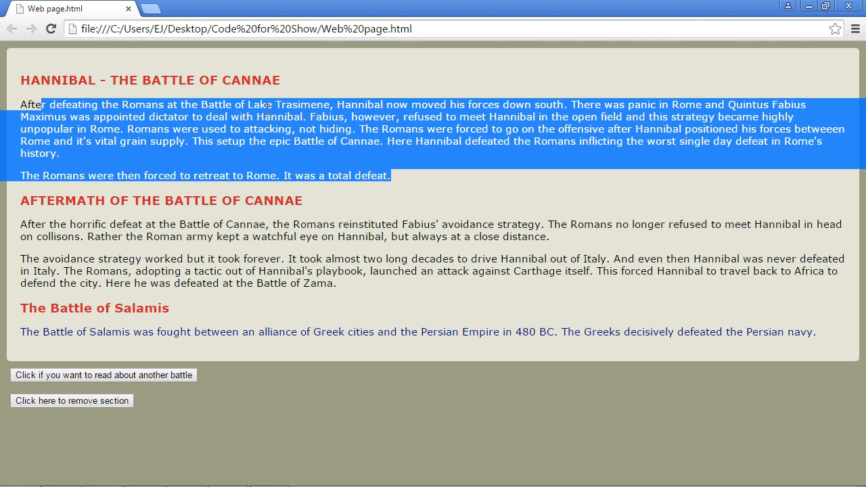
mouse_move(320, 128)
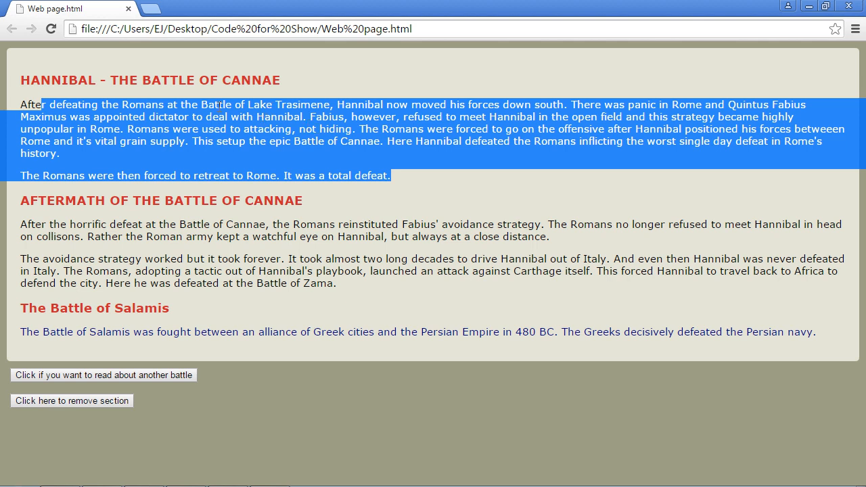
mouse_move(204, 330)
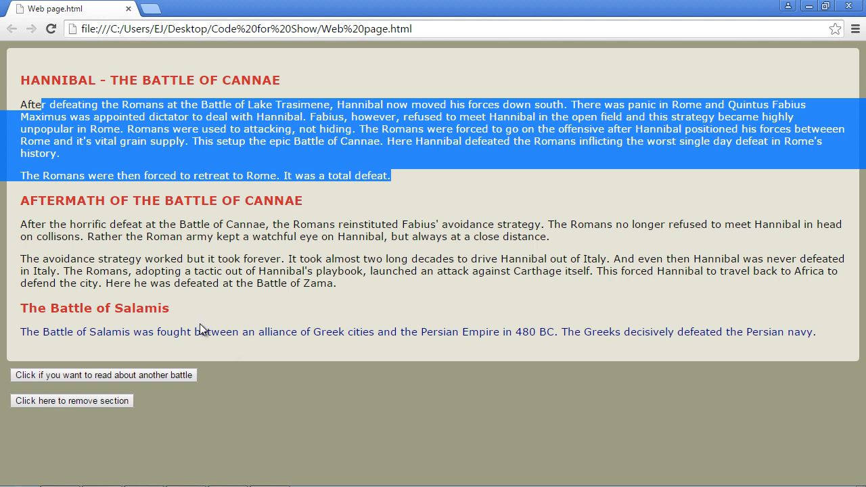
mouse_move(236, 336)
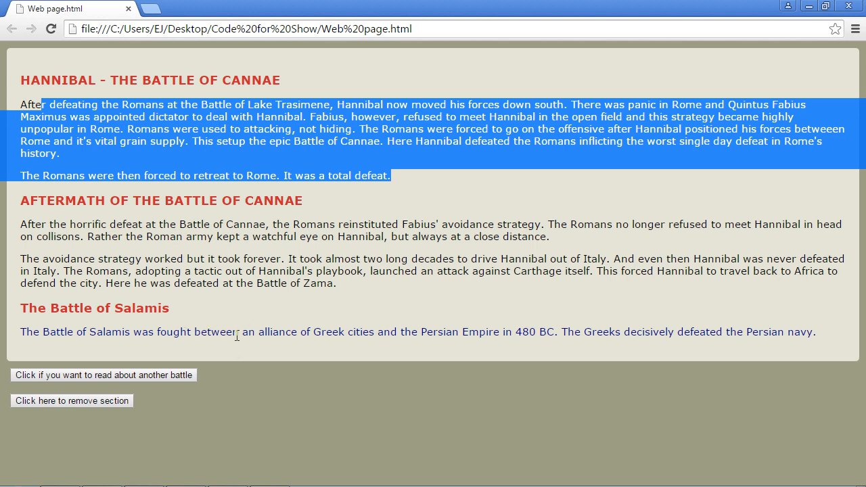
mouse_move(199, 336)
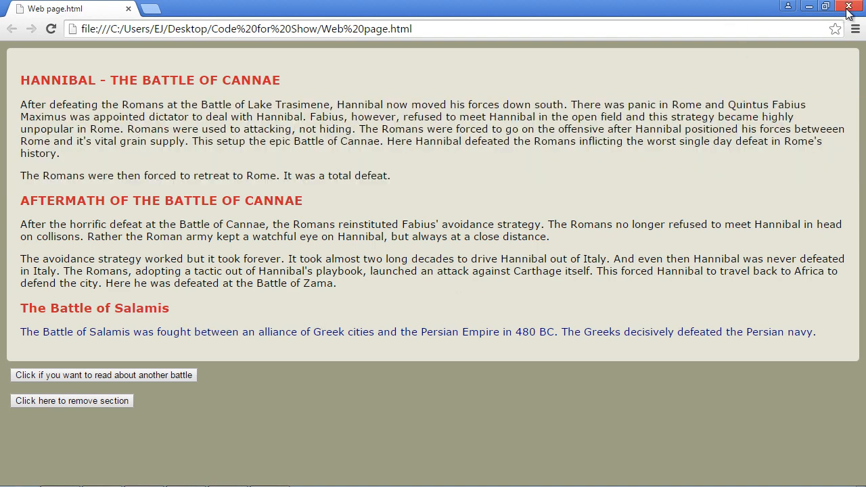
mouse_move(850, 6)
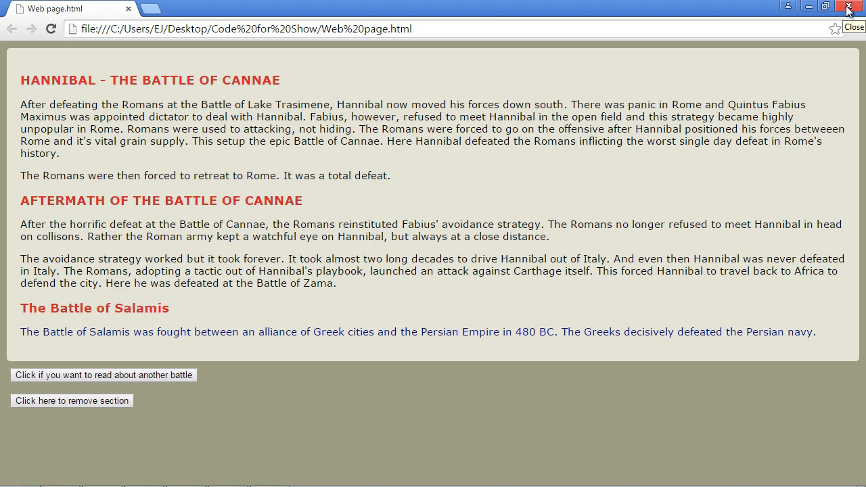
- Close Chrome and highlight appendChild and setAttributeNode in jscode.js
left_click(851, 6)
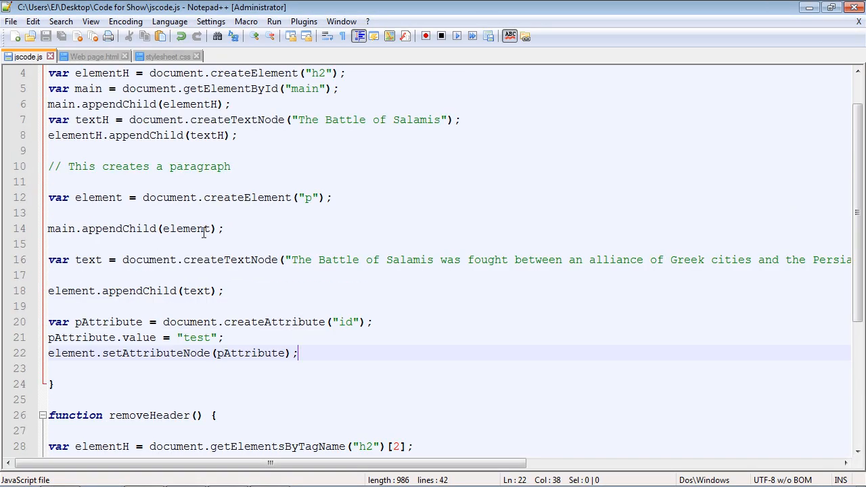
double_click(240, 197)
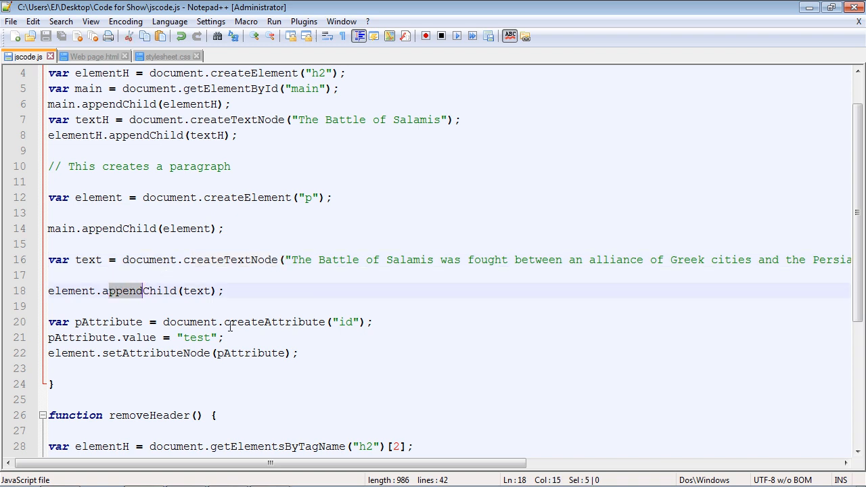
double_click(274, 321)
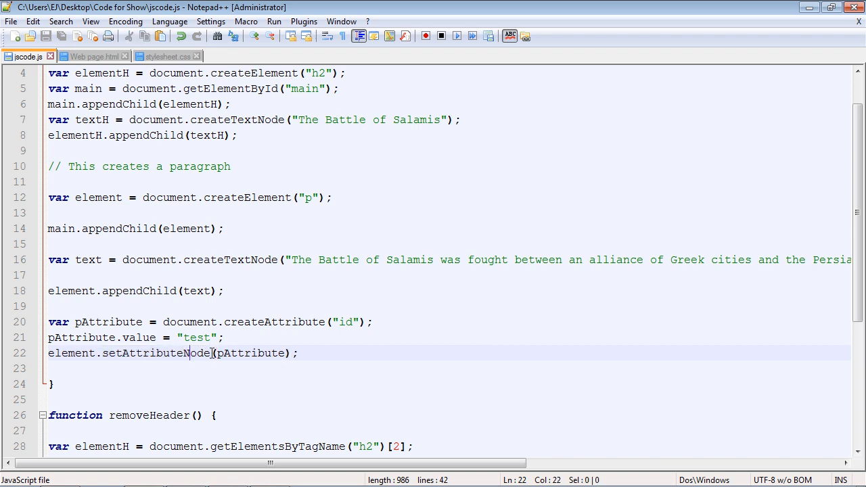
double_click(156, 353)
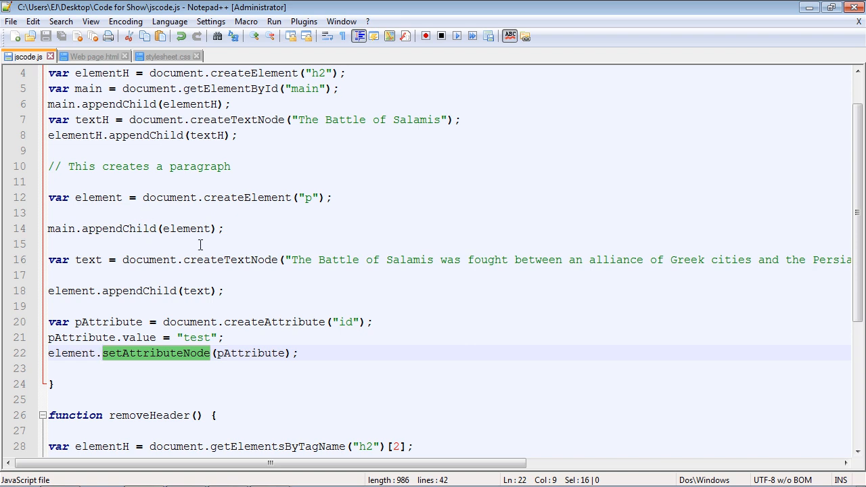
mouse_move(193, 284)
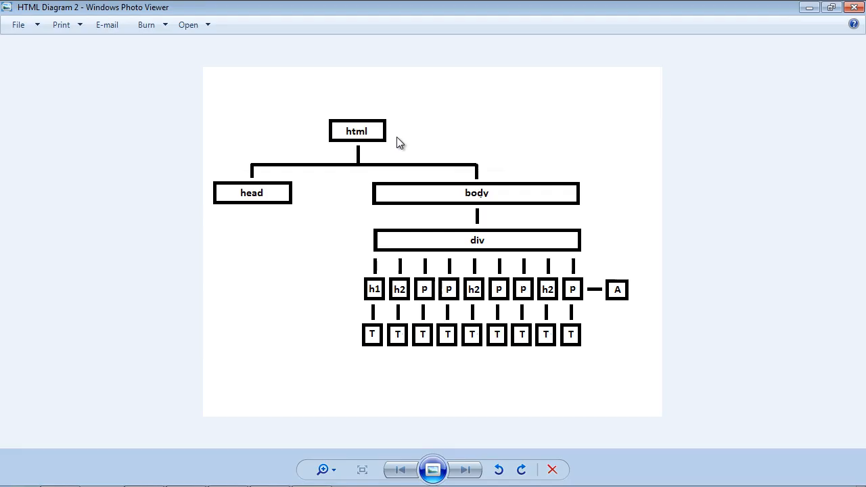
mouse_move(379, 296)
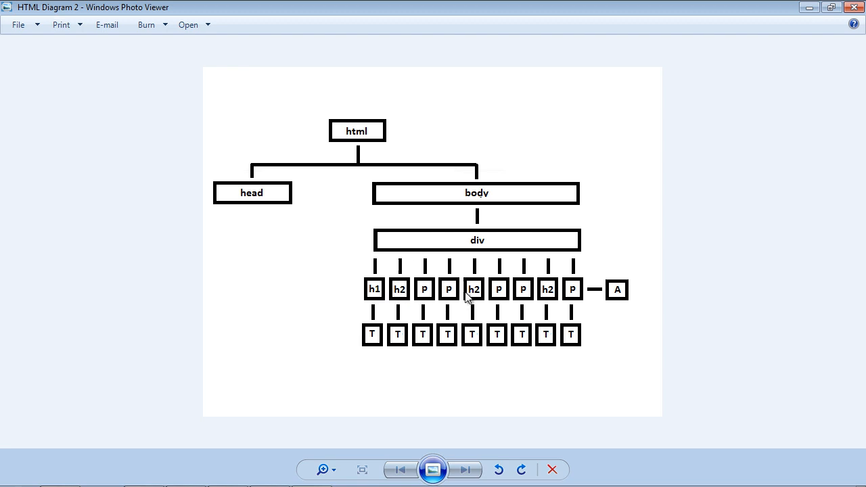
mouse_move(575, 293)
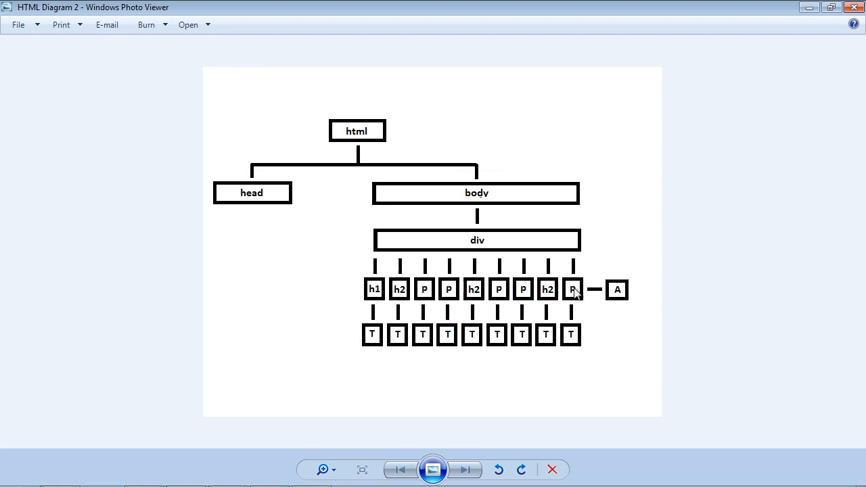
mouse_move(577, 345)
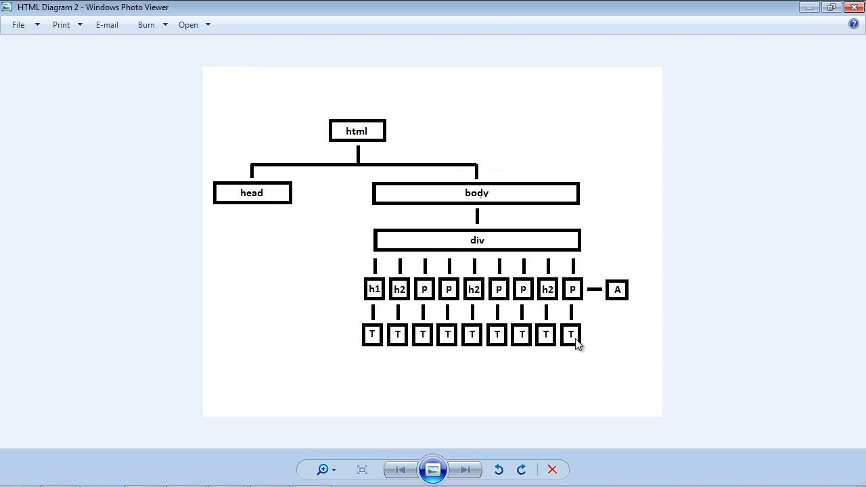
mouse_move(615, 293)
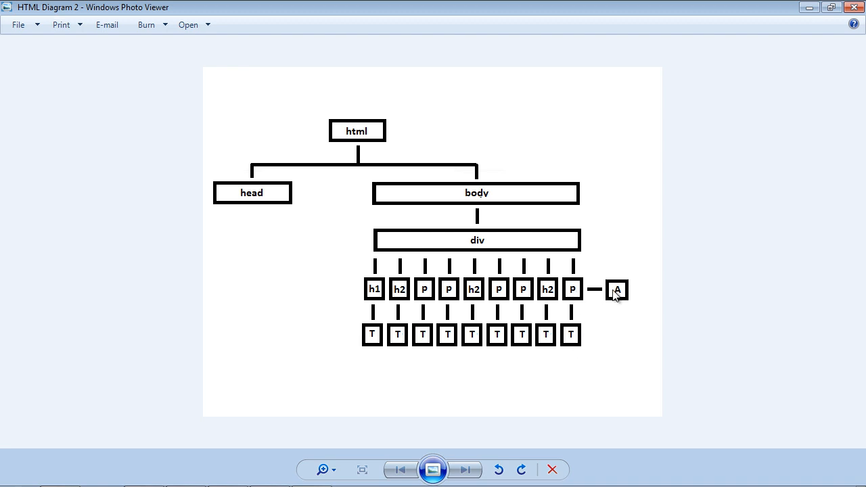
mouse_move(581, 300)
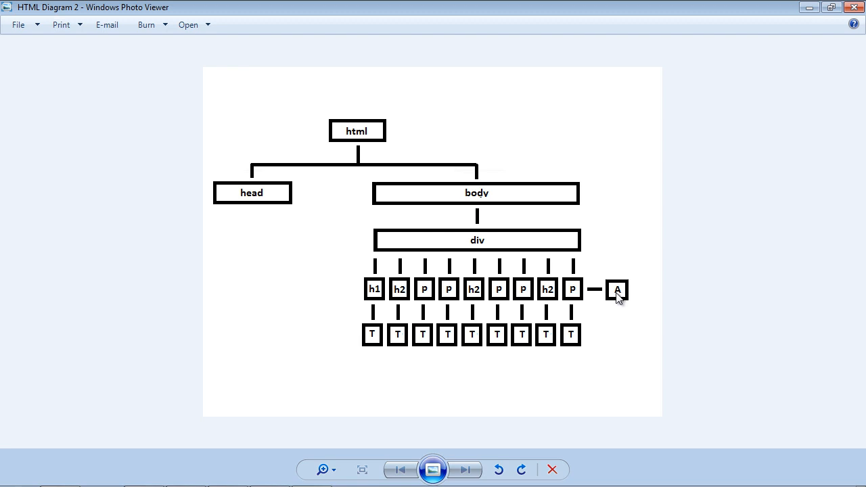
mouse_move(581, 339)
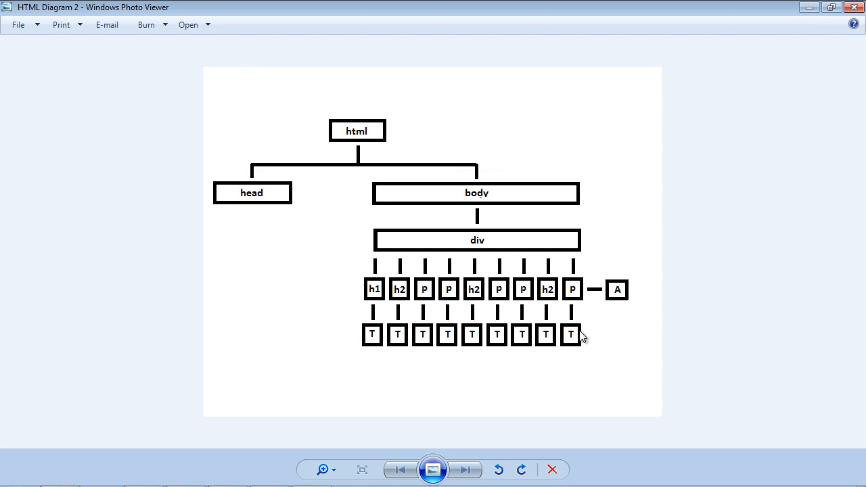
mouse_move(597, 285)
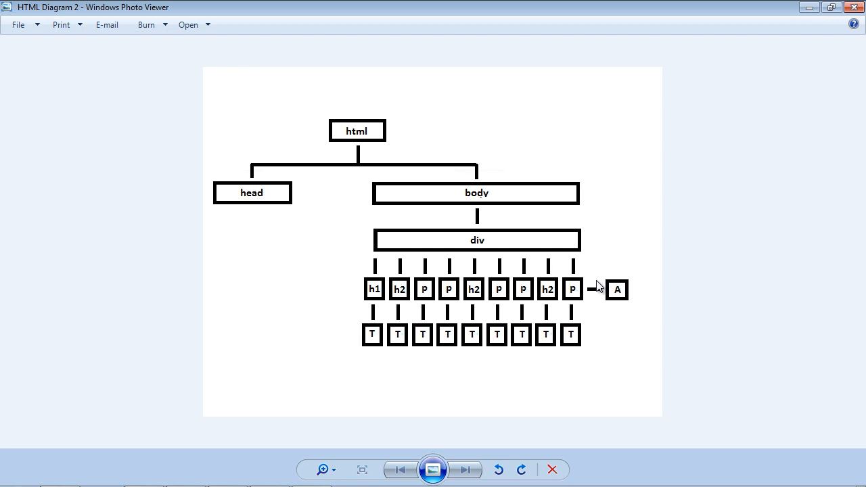
mouse_move(613, 291)
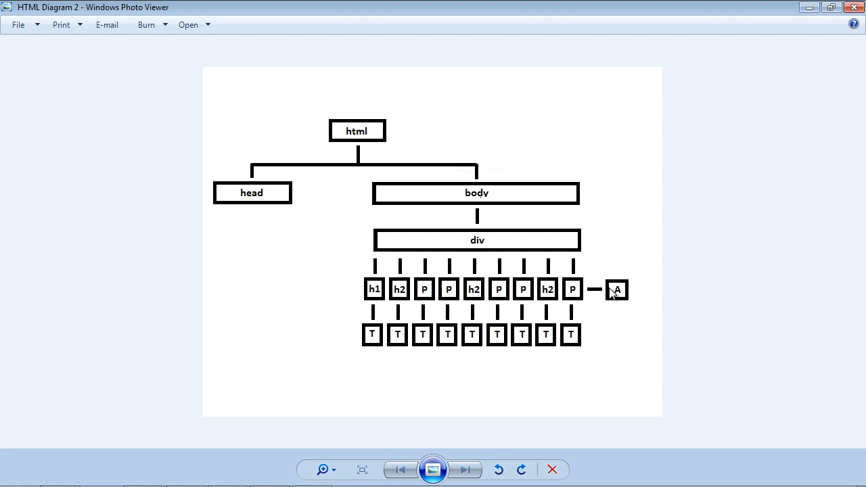
mouse_move(576, 296)
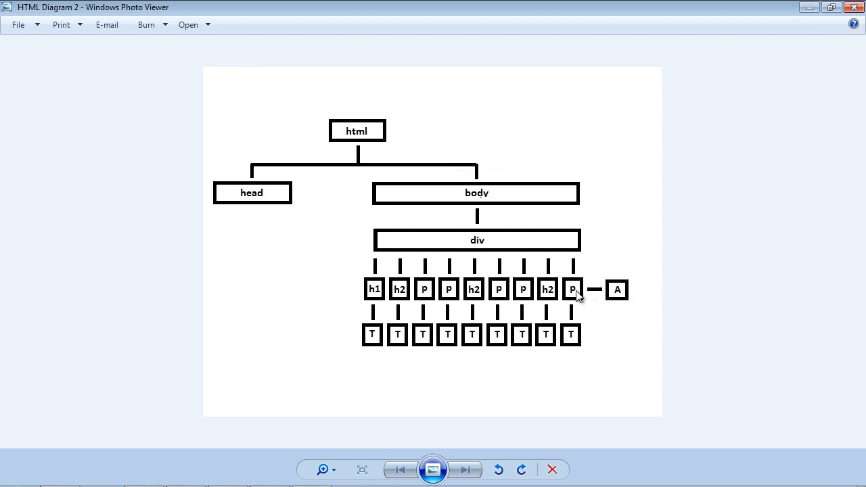
mouse_move(602, 303)
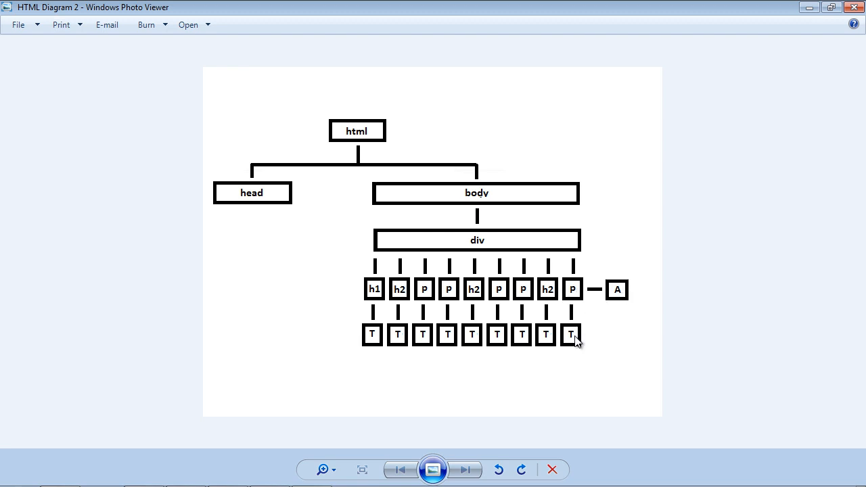
mouse_move(577, 296)
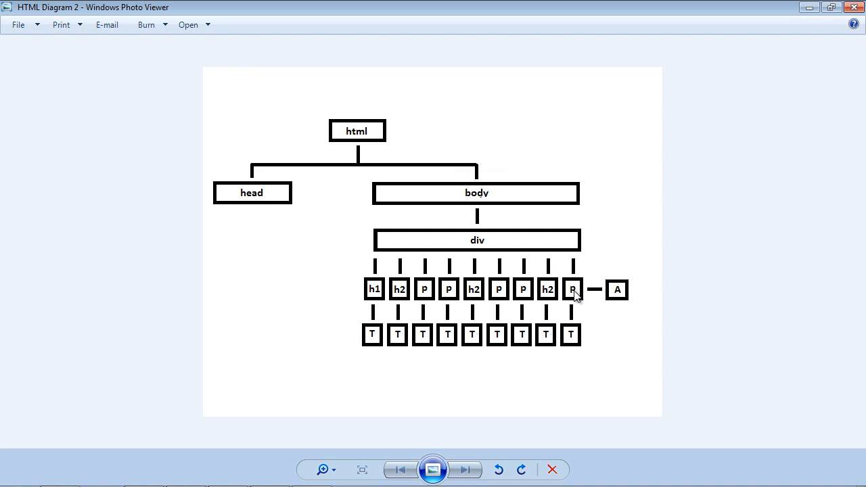